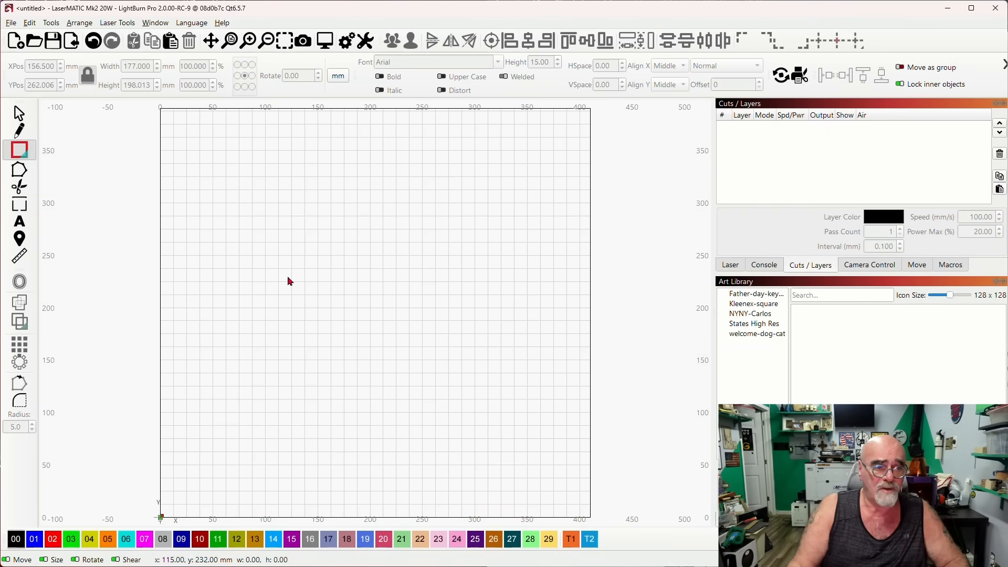
Draw a roughly 106 × 101 mm rectangle in the upper-left canvas, placing it on layer 00.
{"action": "left_click_drag", "start_coordinate": [222, 168], "coordinate": [345, 287]}
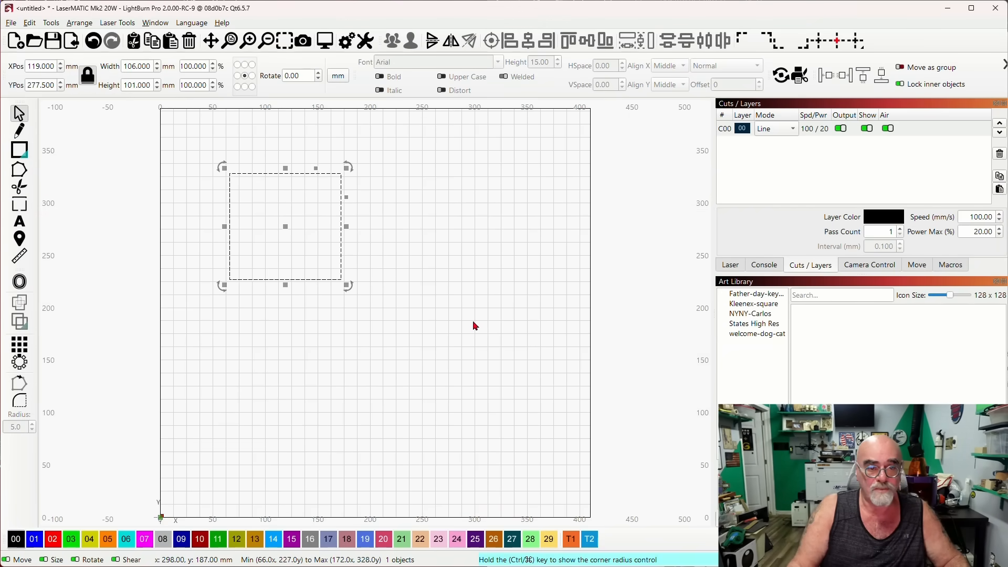
{"action": "mouse_move", "coordinate": [574, 279]}
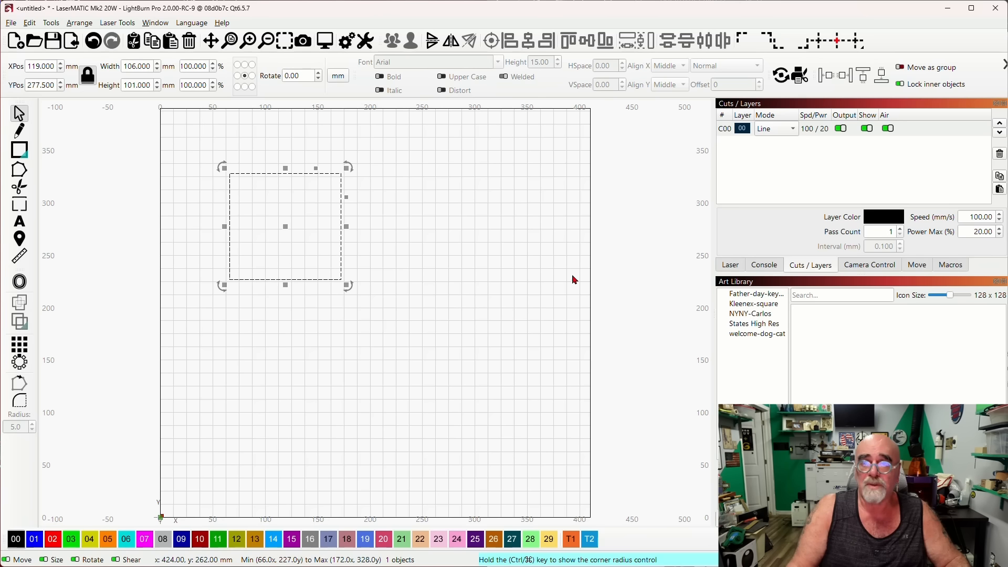
{"action": "mouse_move", "coordinate": [58, 530]}
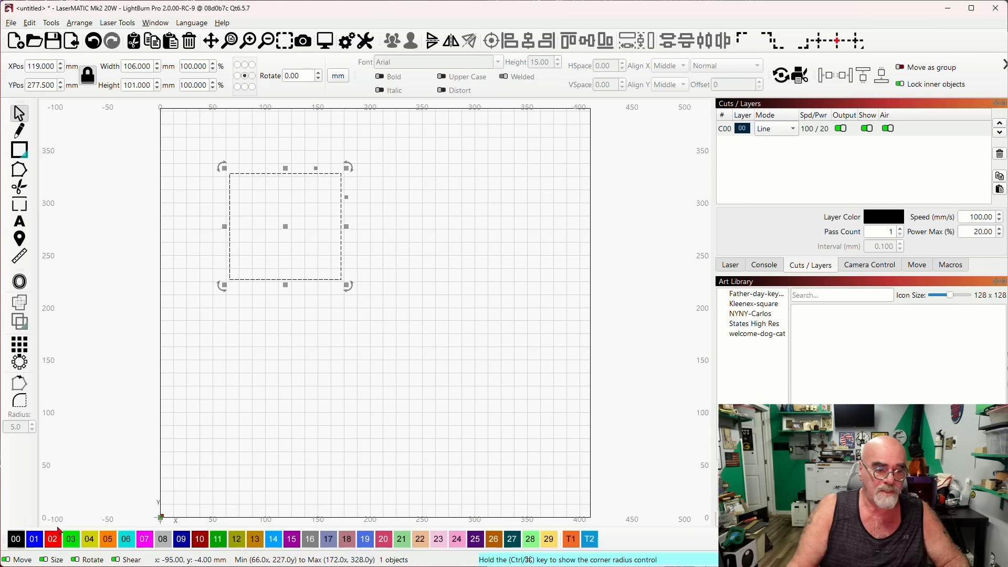
{"action": "mouse_move", "coordinate": [122, 512]}
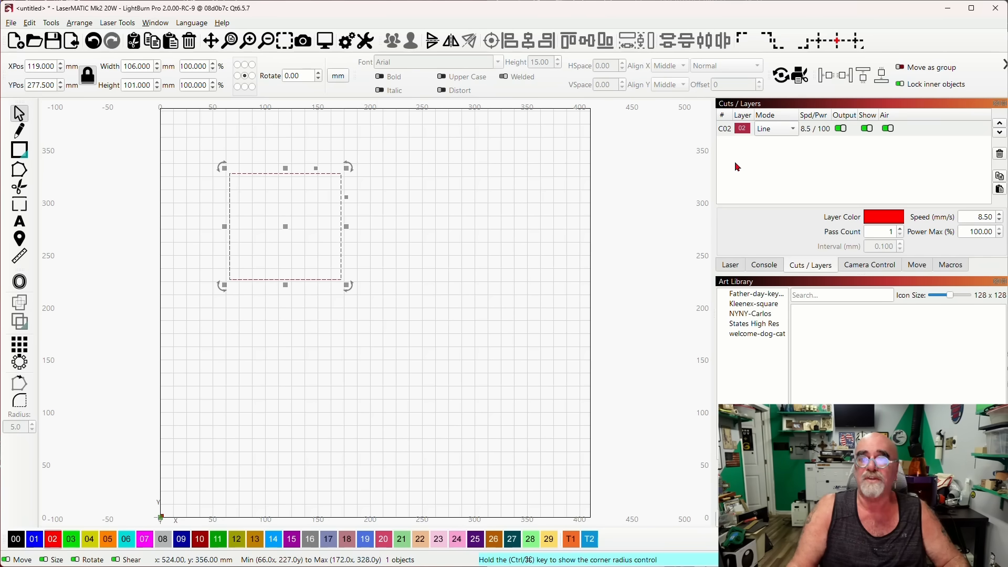
{"action": "mouse_move", "coordinate": [532, 262]}
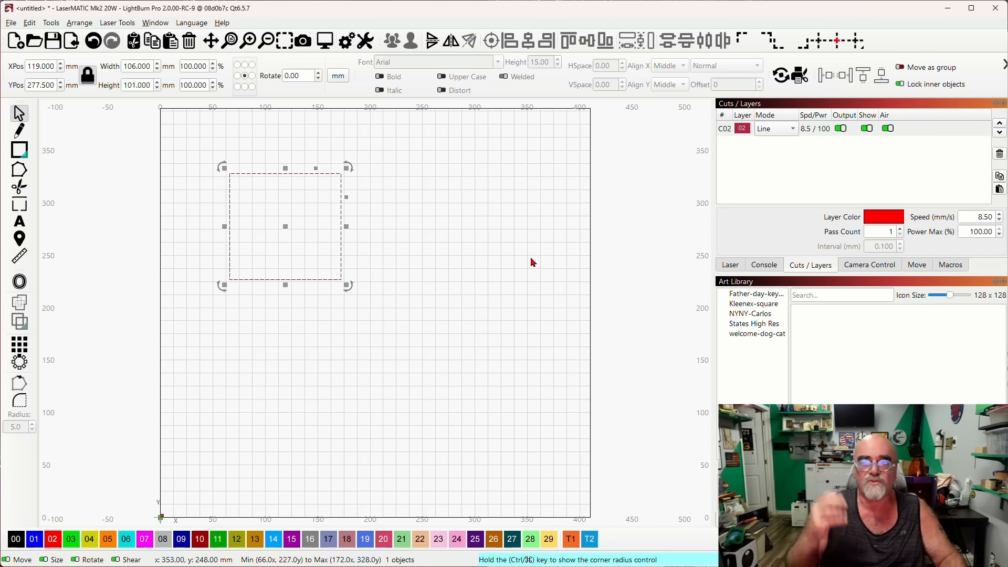